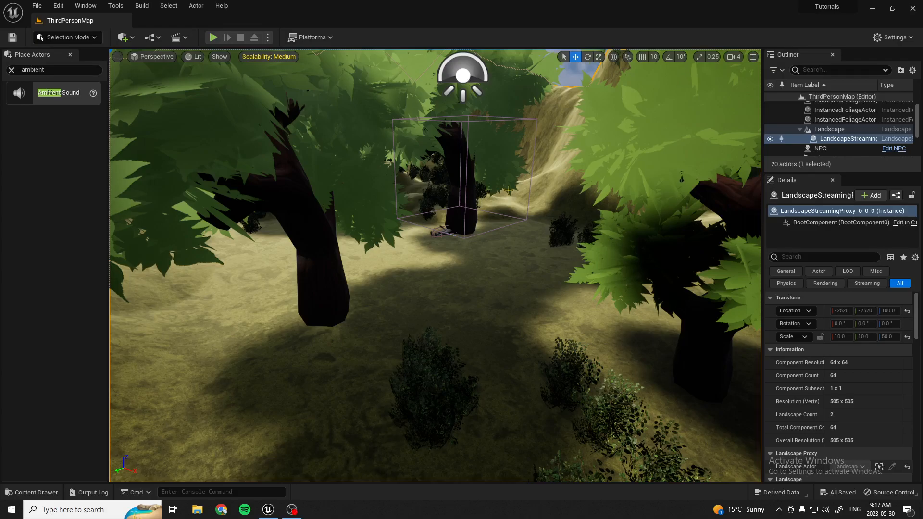
pyautogui.moveTo(524, 187)
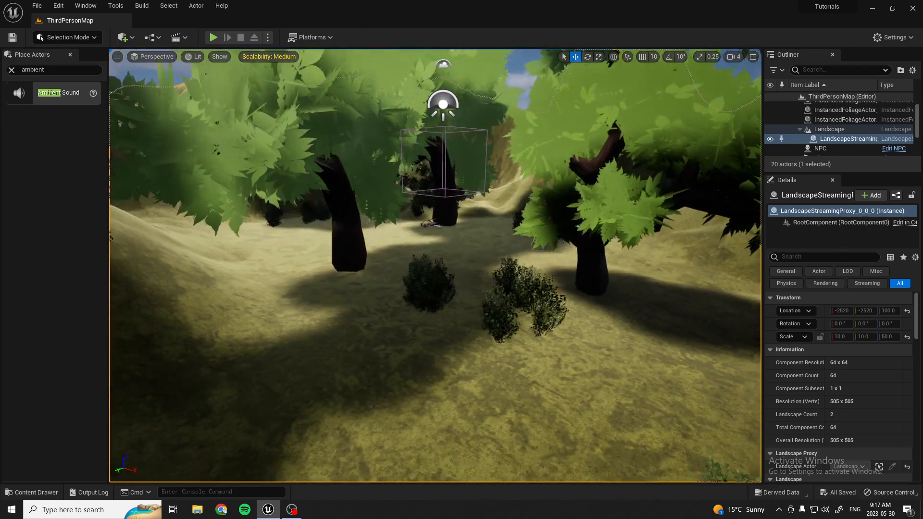
# - Add an Event BeginPlay node to the Level Blueprint's event graph
pyautogui.click(157, 37)
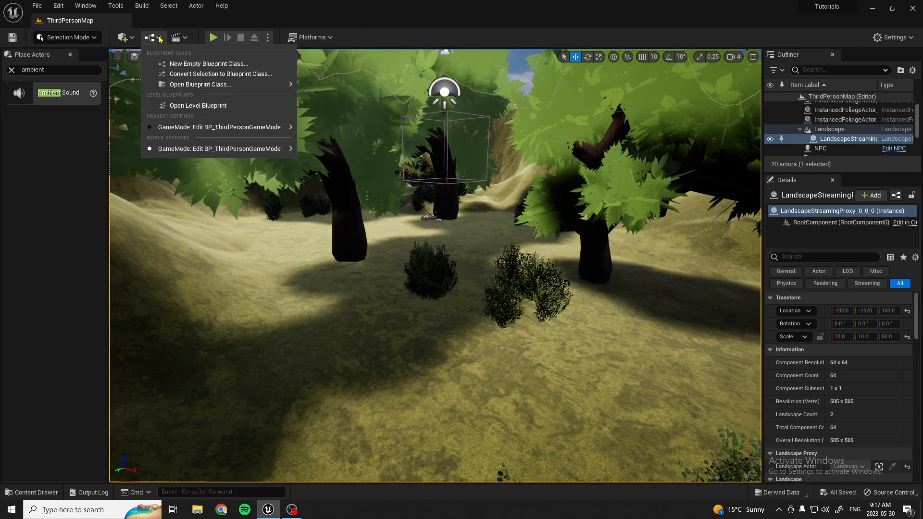
pyautogui.moveTo(149, 37)
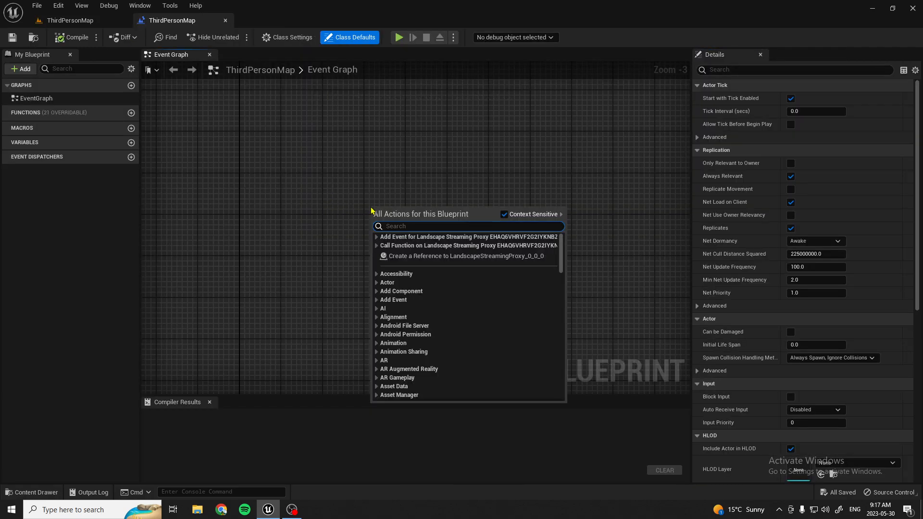
pyautogui.write('event begin')
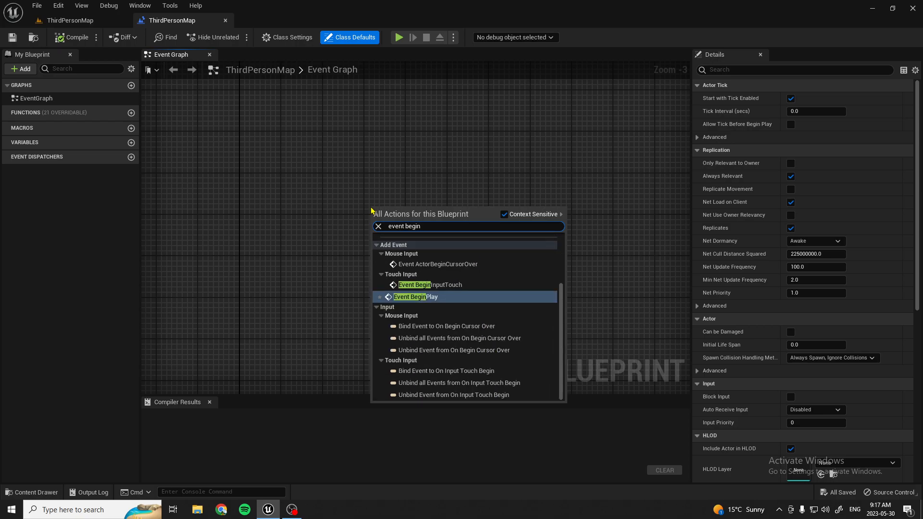
pyautogui.click(415, 296)
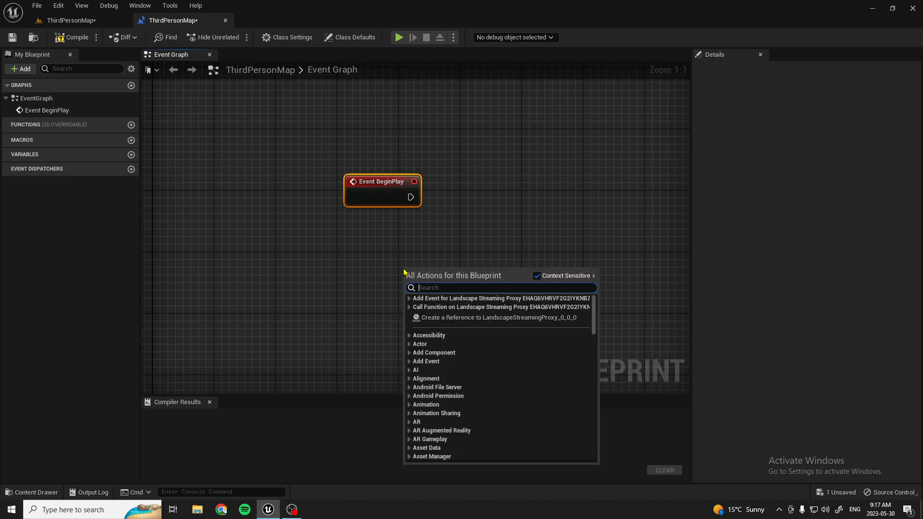
# - Add Get Player Camera Manager and feed its Return Value into a Start Camera Fade node
pyautogui.write('get')
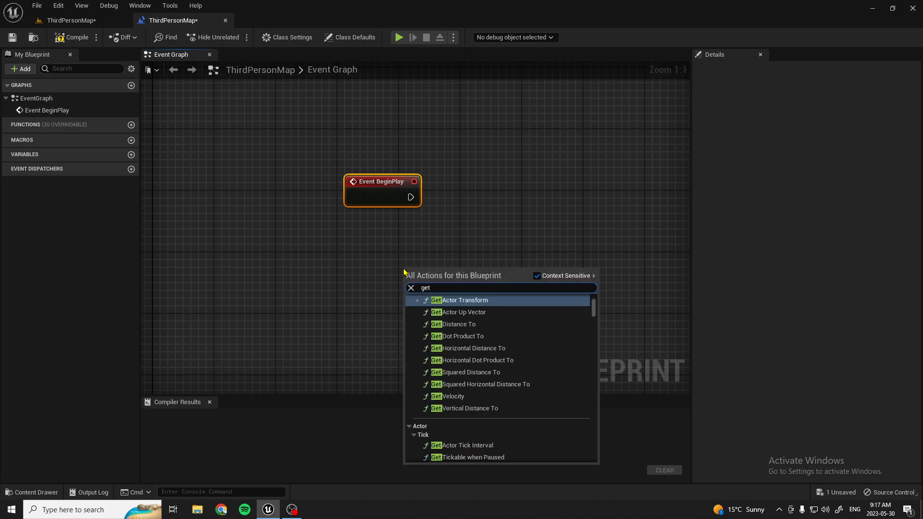
pyautogui.write('camera ma')
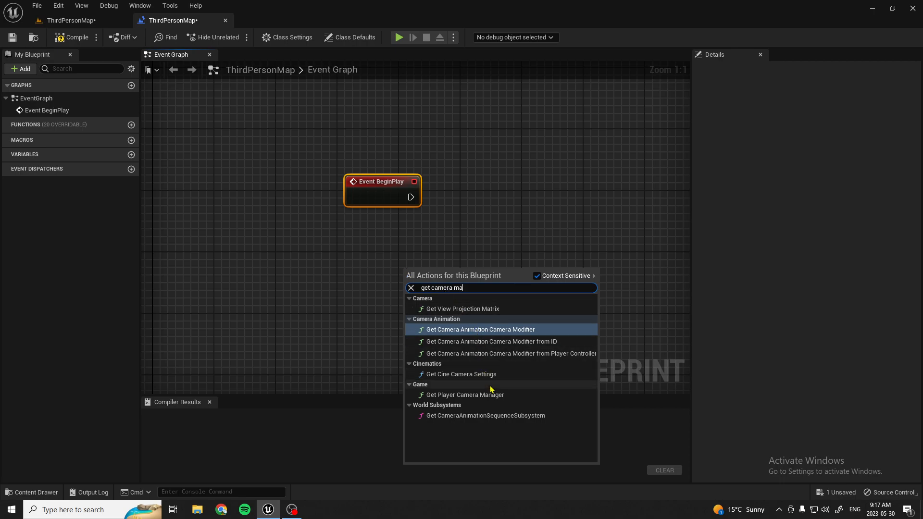
pyautogui.click(465, 394)
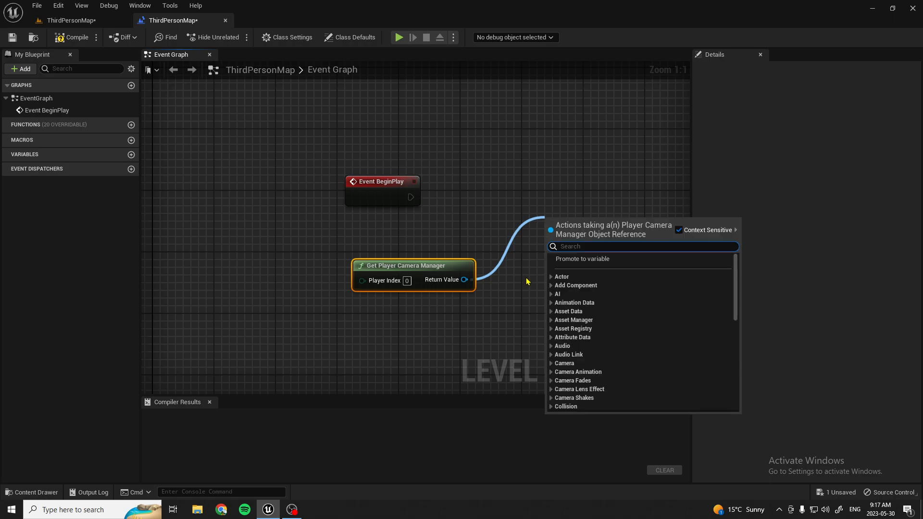
pyautogui.write('start fade')
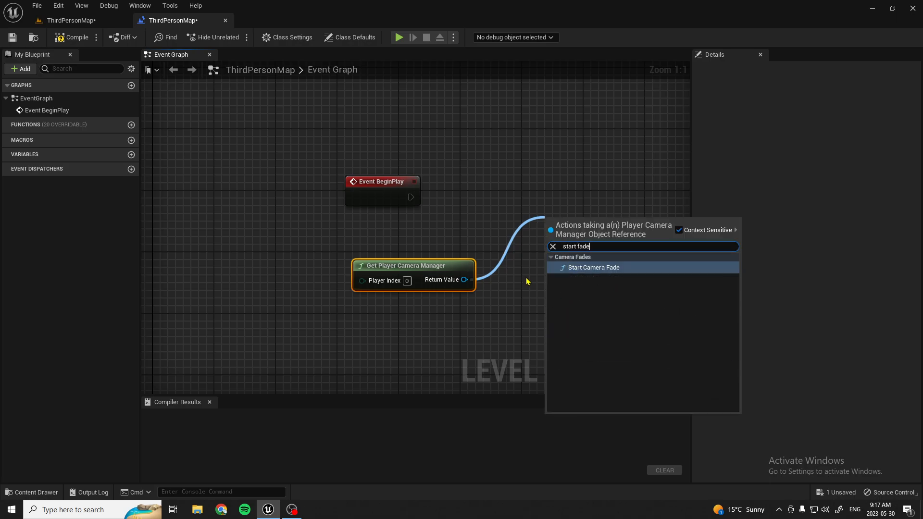
pyautogui.click(593, 267)
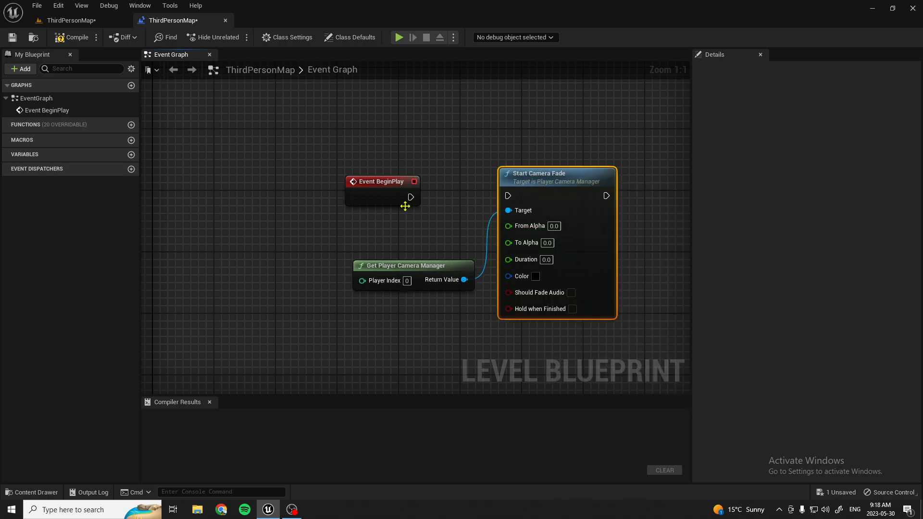
# - Wire BeginPlay into Start Camera Fade with duration 5.0 and play the level to test the fade-in
pyautogui.moveTo(410, 197); pyautogui.dragTo(508, 195)
pyautogui.write('1')
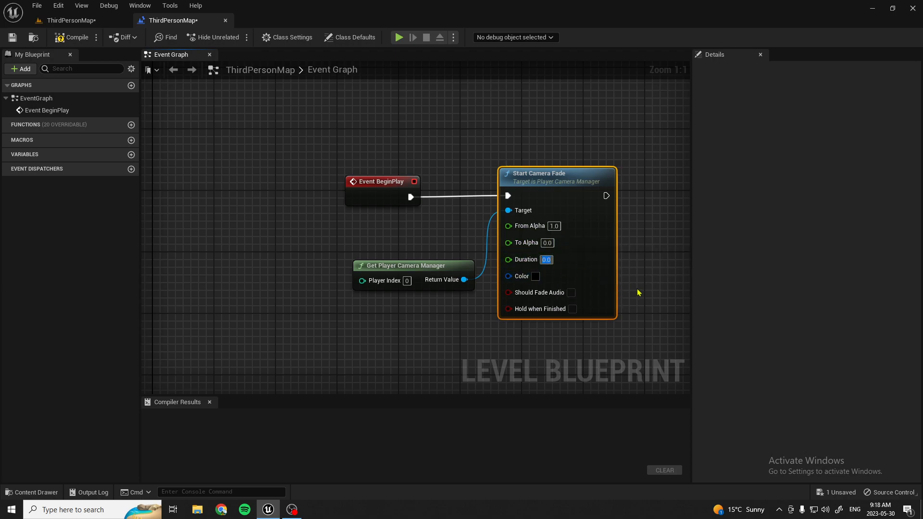
pyautogui.write('5.0')
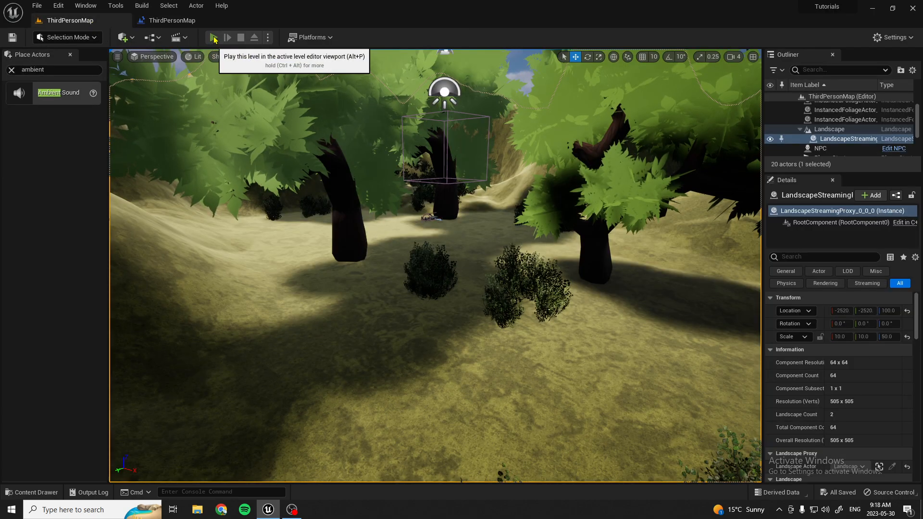
pyautogui.click(213, 38)
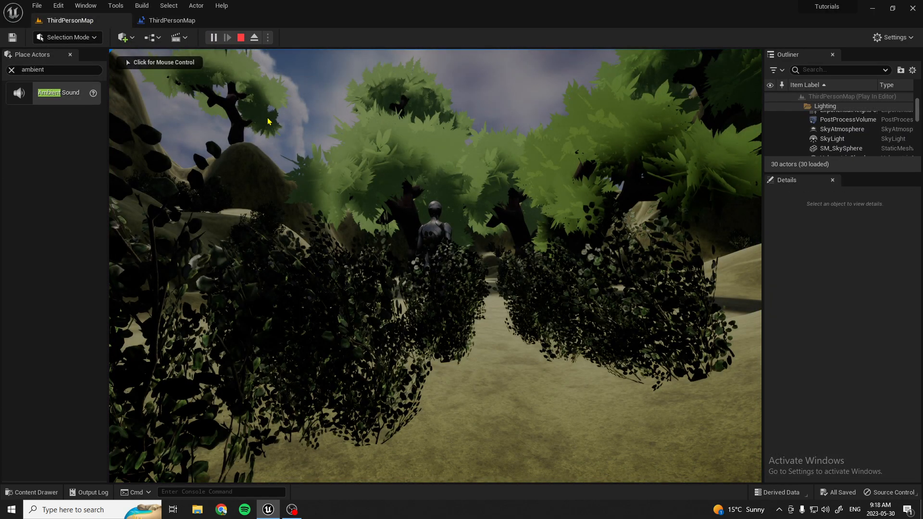